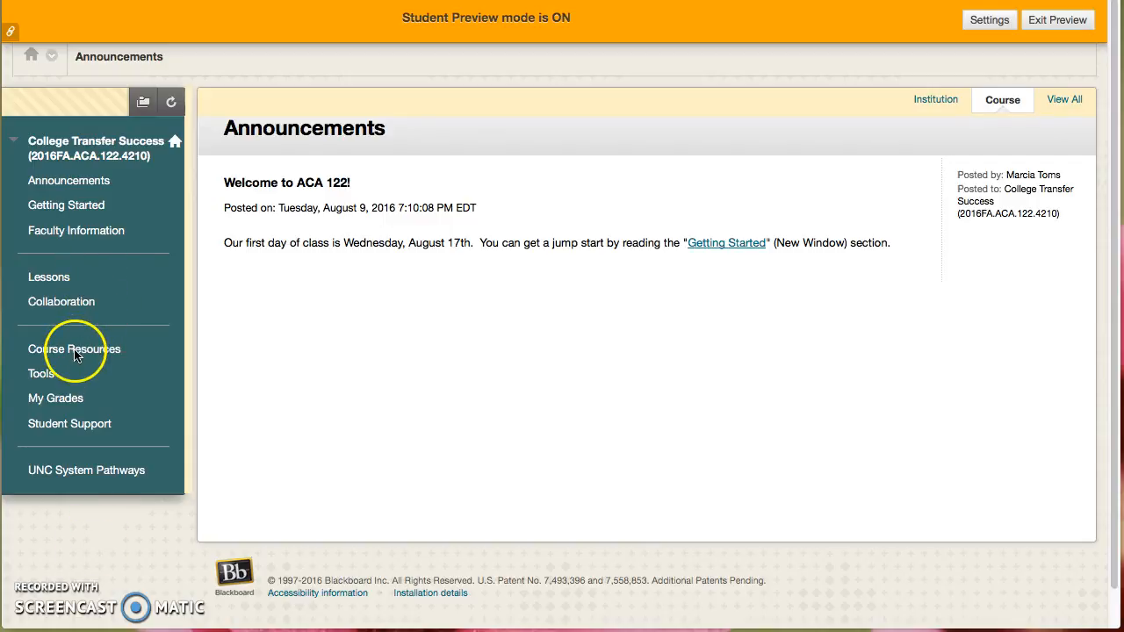
Go to Course Resources and scroll to the College Foundation of North Carolina (CFNC) link.
click(75, 349)
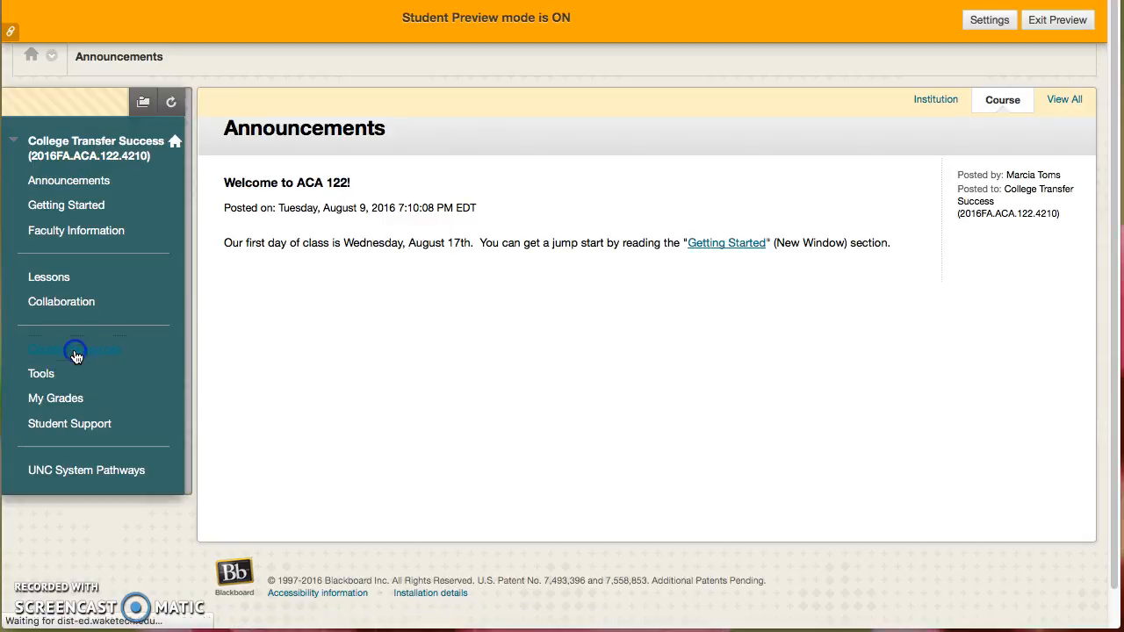
click(74, 349)
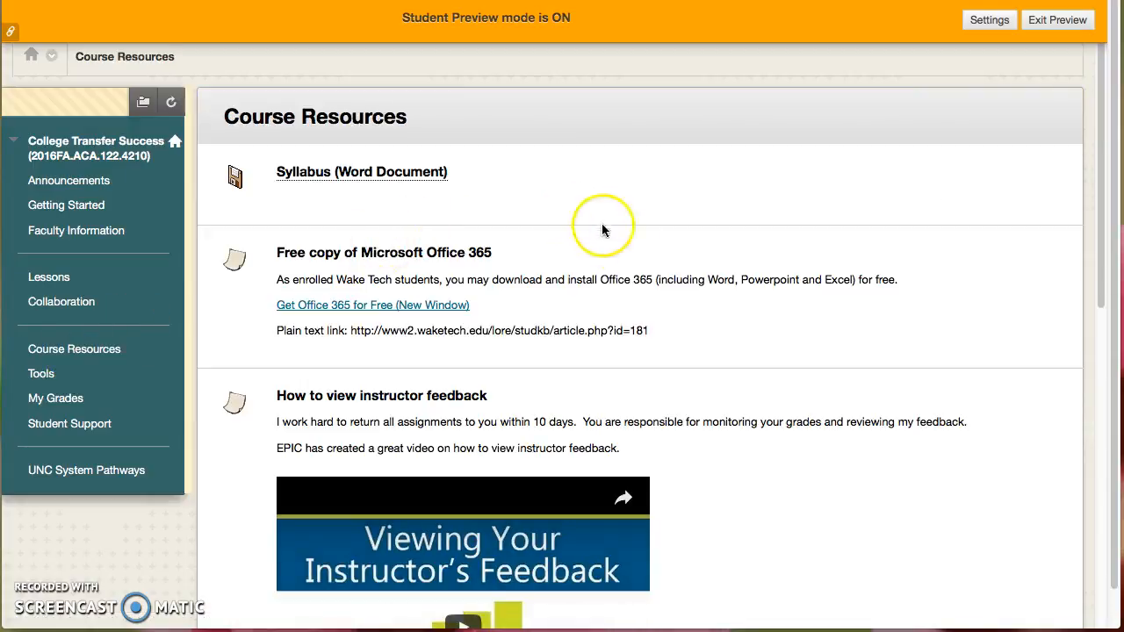
scroll(down, 3)
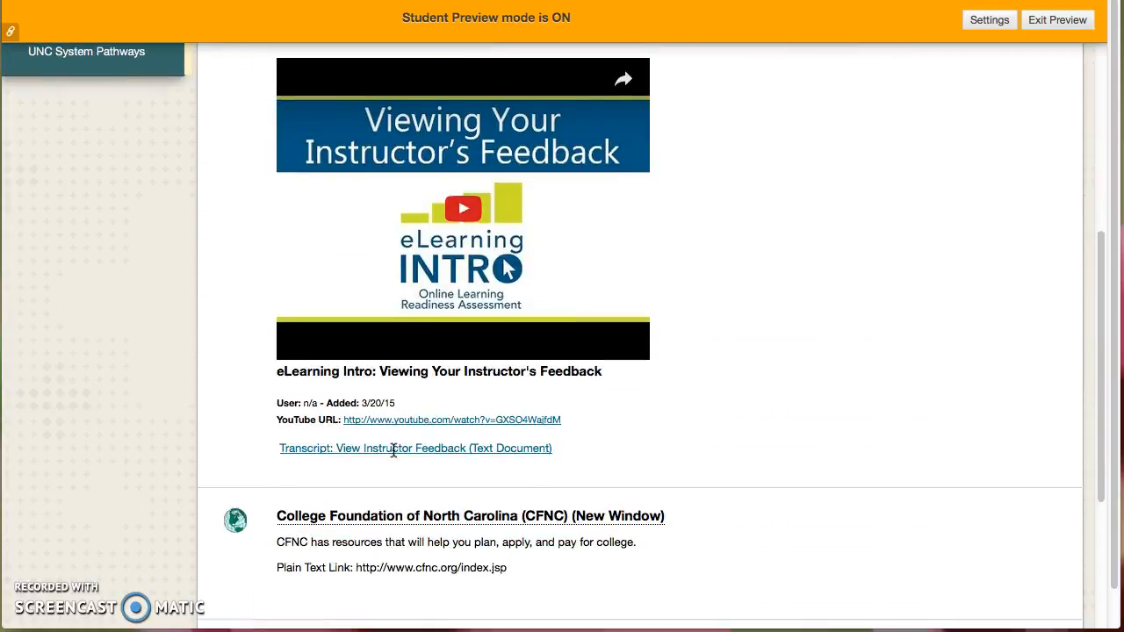
scroll(down, 3)
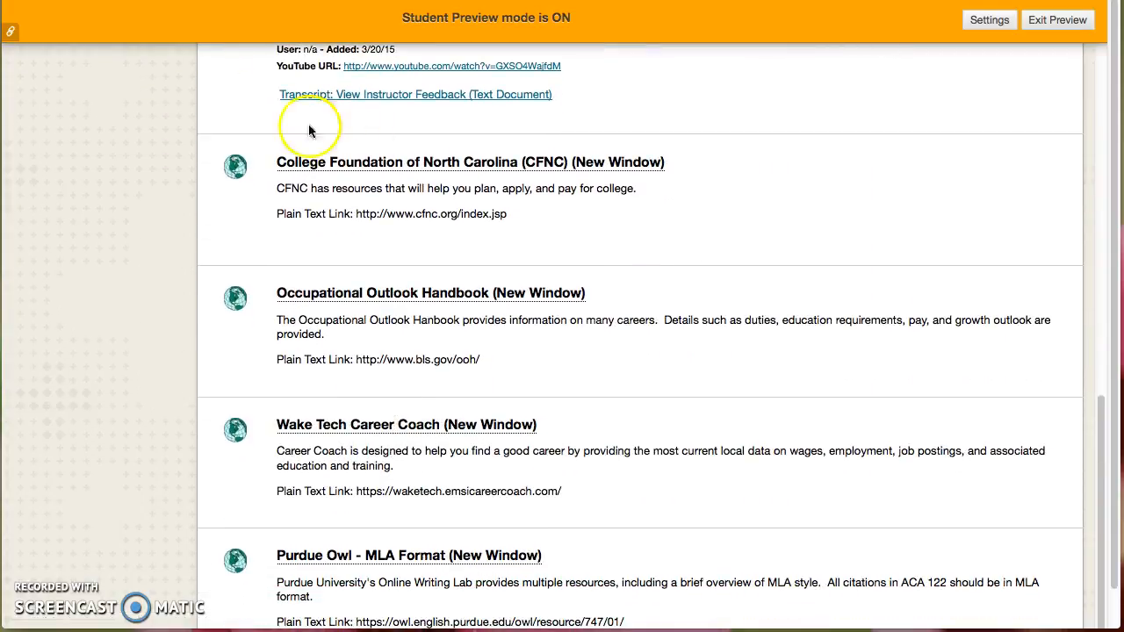
mouse_move(387, 192)
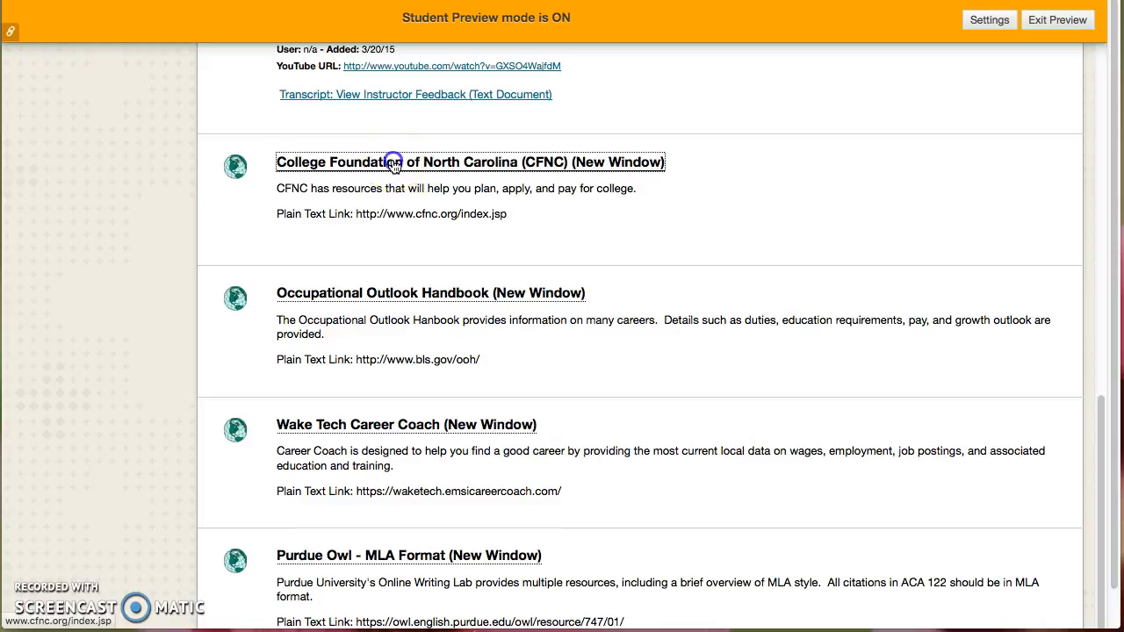
Follow the CFNC link to CFNC.org and choose Create Account.
click(395, 162)
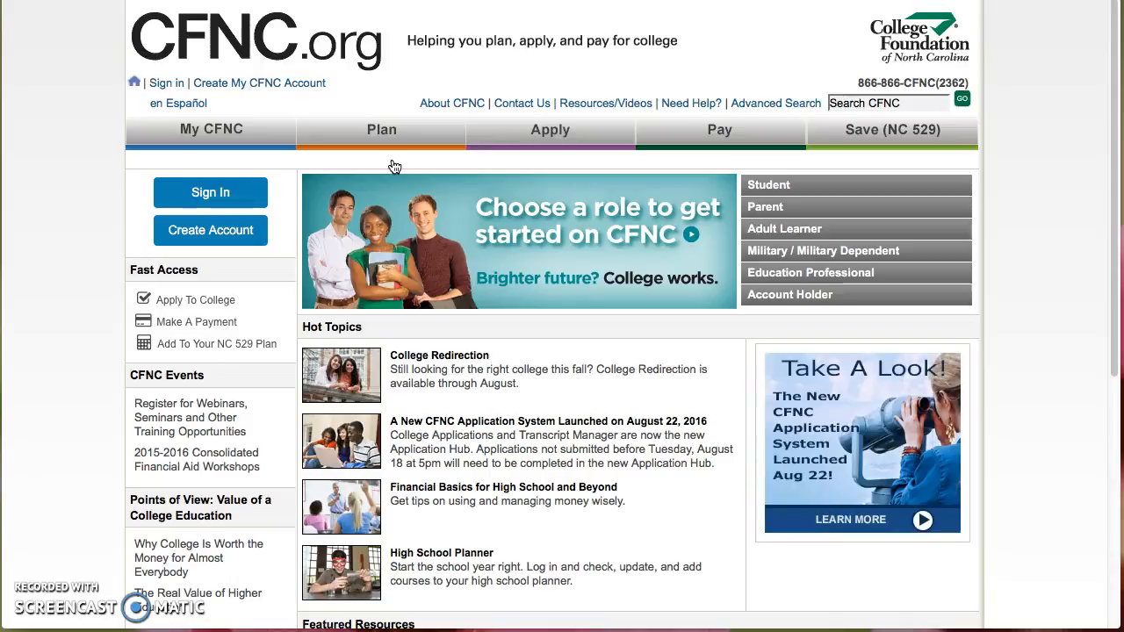
mouse_move(211, 193)
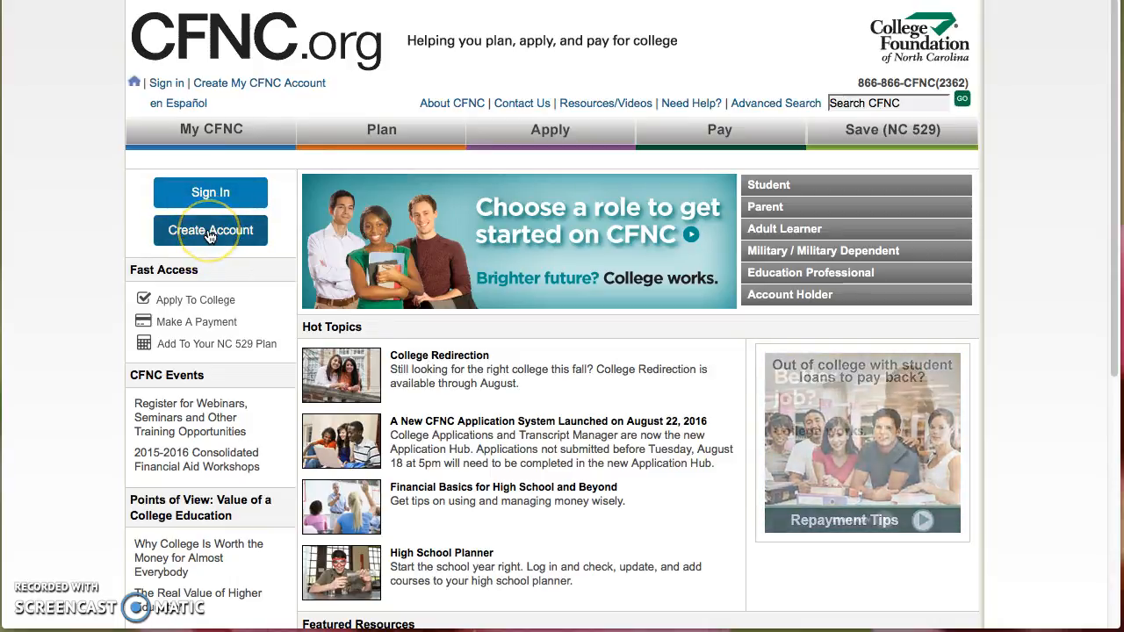
click(210, 229)
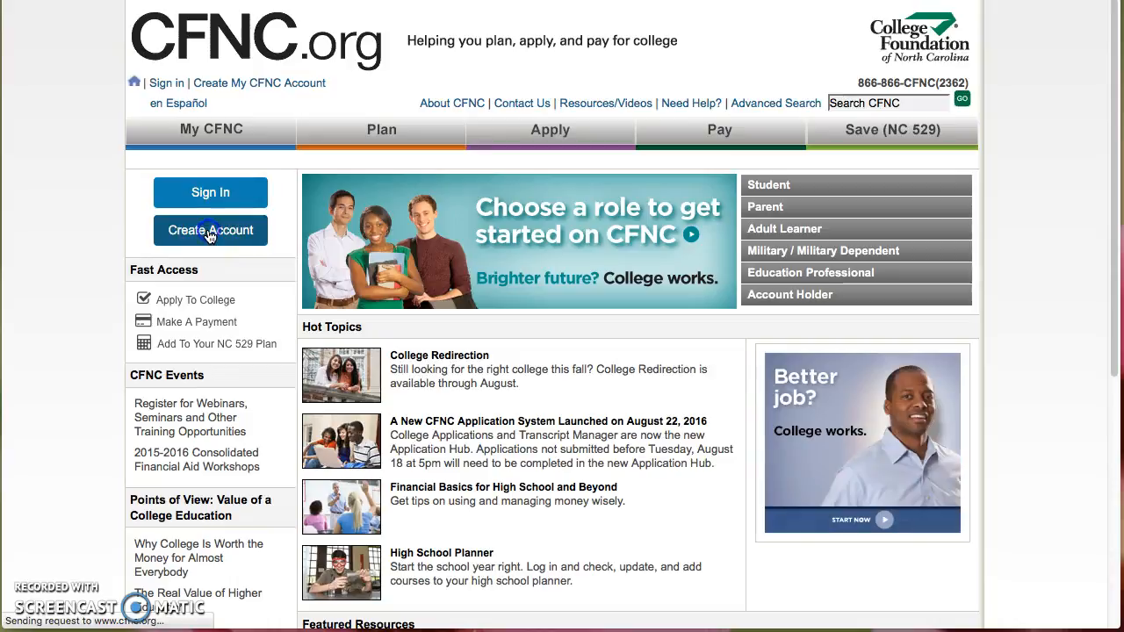
Choose College (Postsecondary) Student as the account role on Step 1.
click(210, 229)
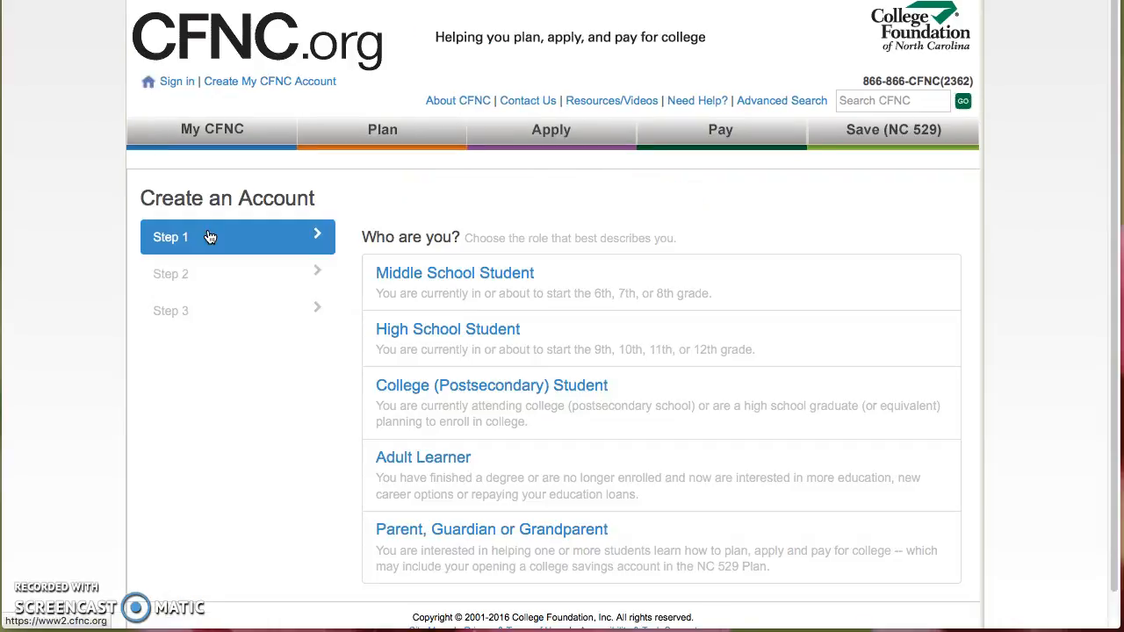
scroll(down, 3)
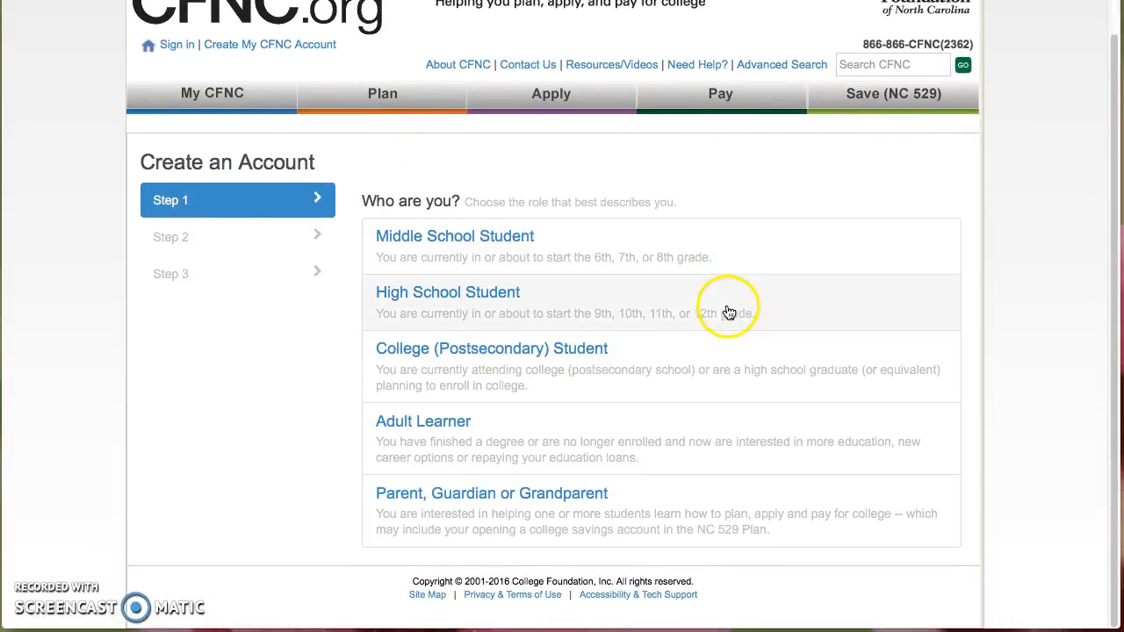
mouse_move(436, 351)
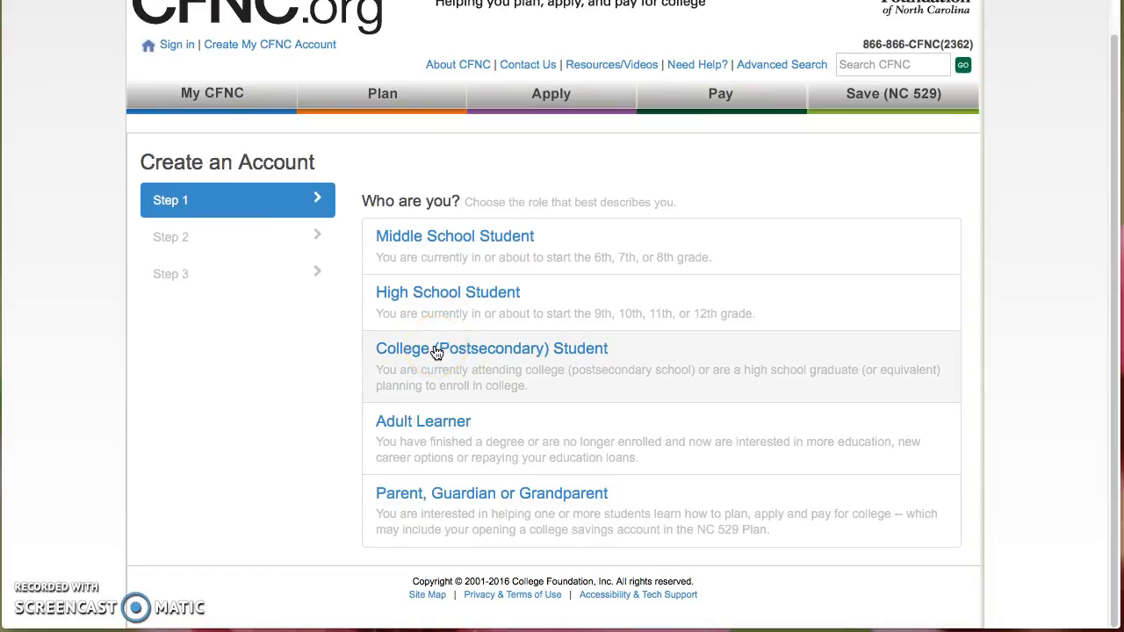
click(492, 349)
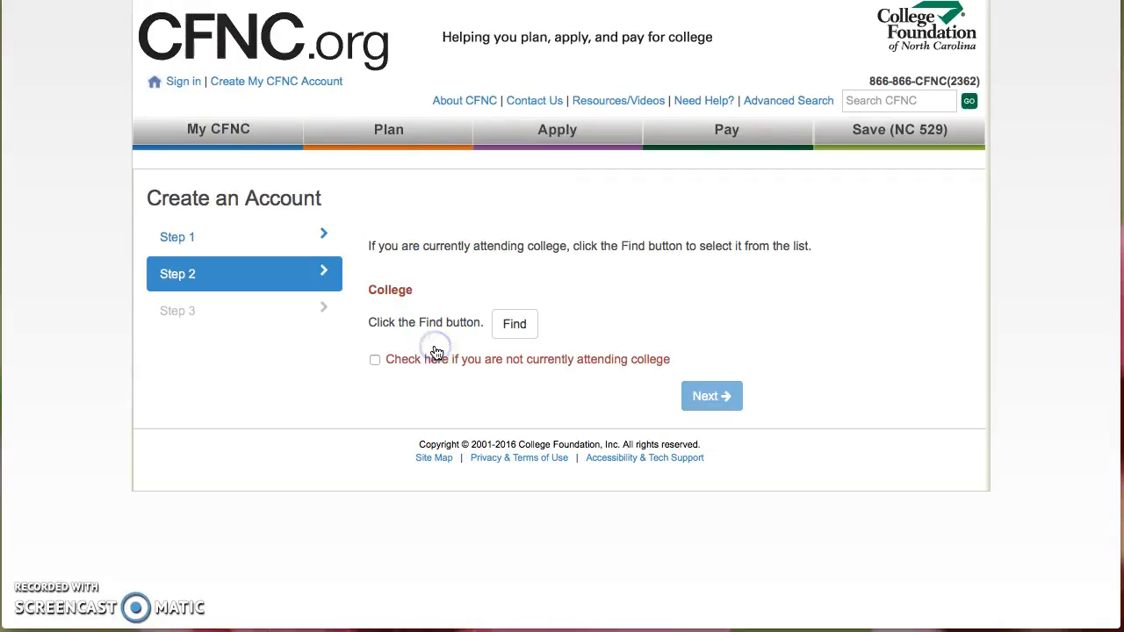
Search 'Wake Technica' and confirm Wake Technical Community College as the current college.
click(514, 324)
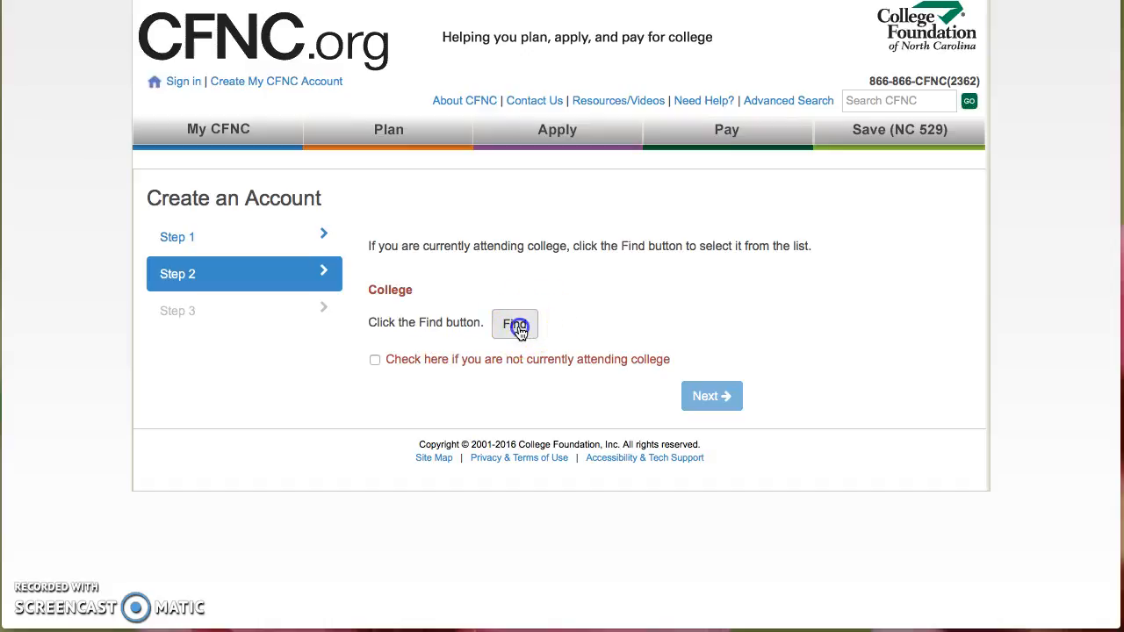
click(515, 324)
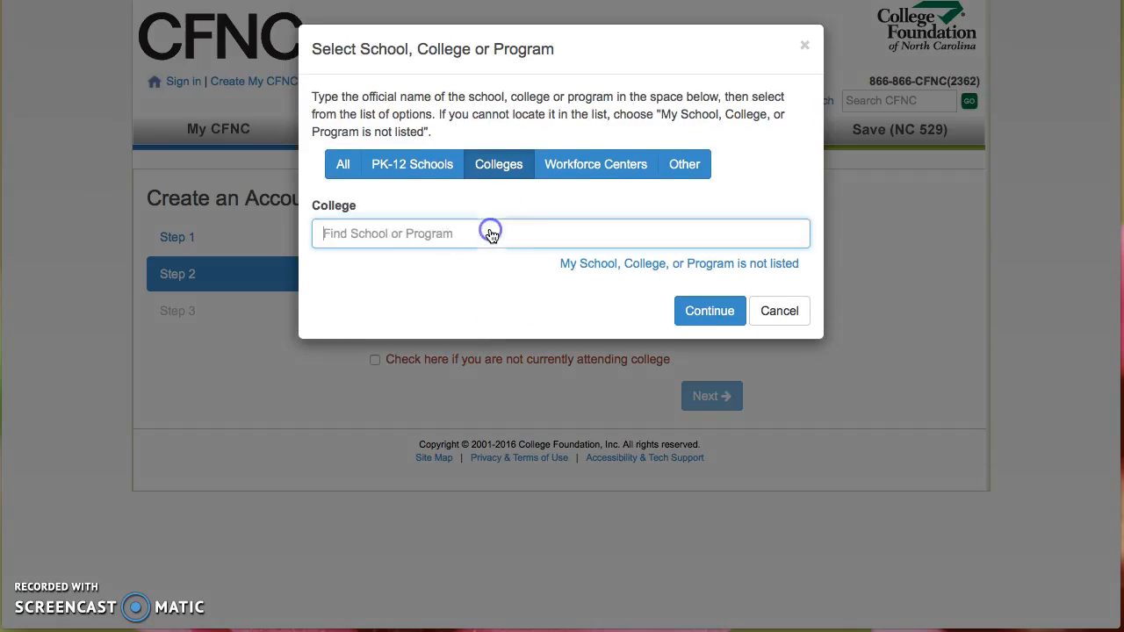
text(Wake T)
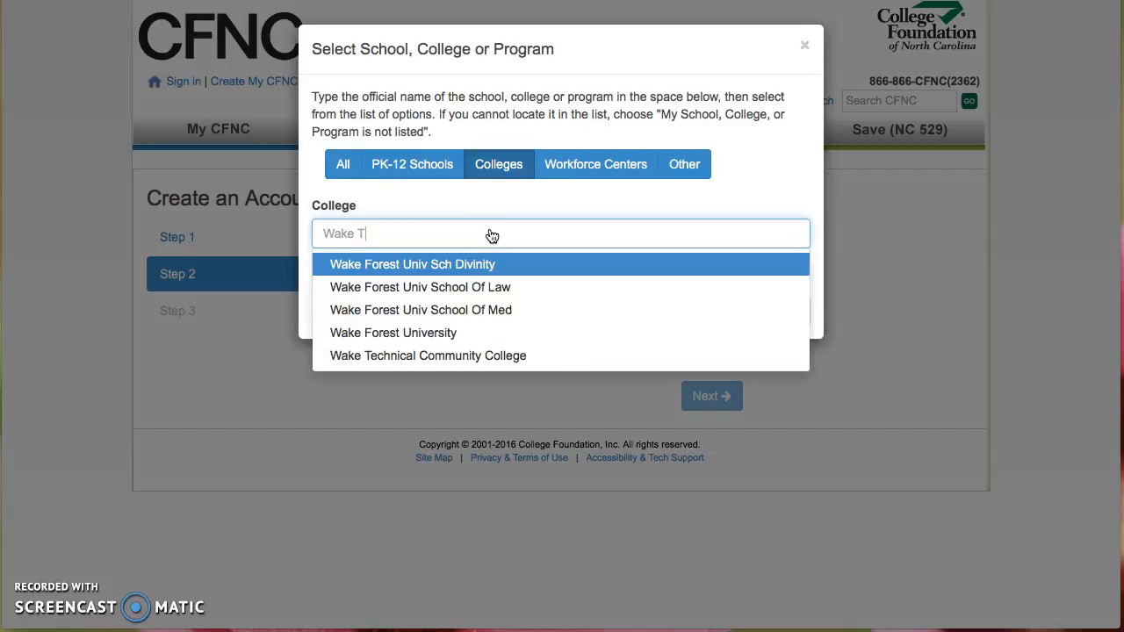
text(echnica)
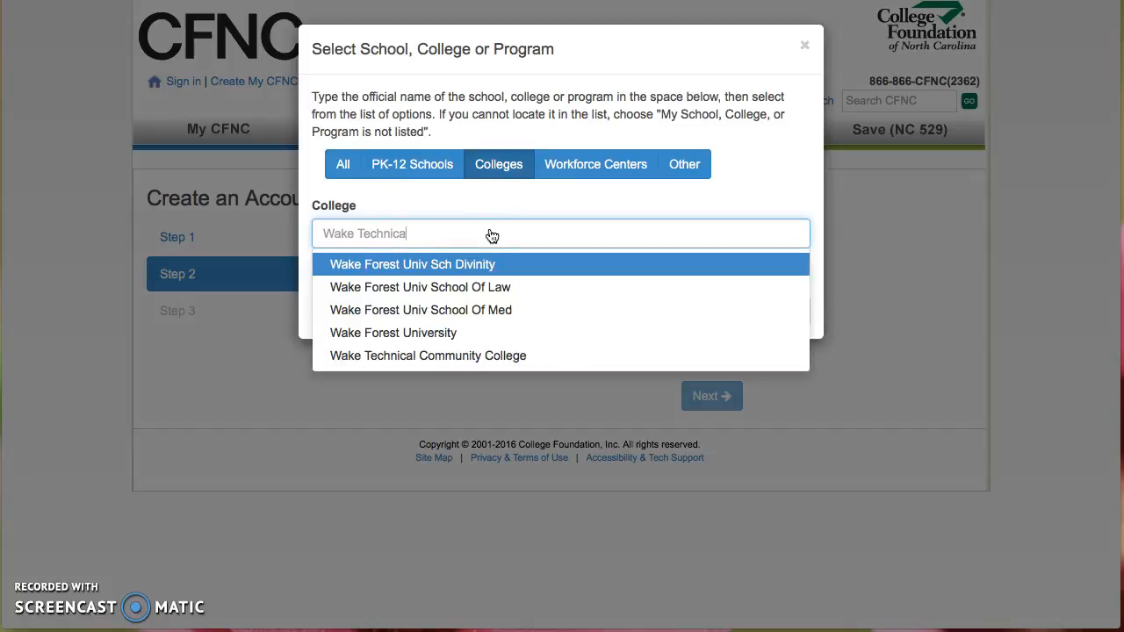
click(428, 356)
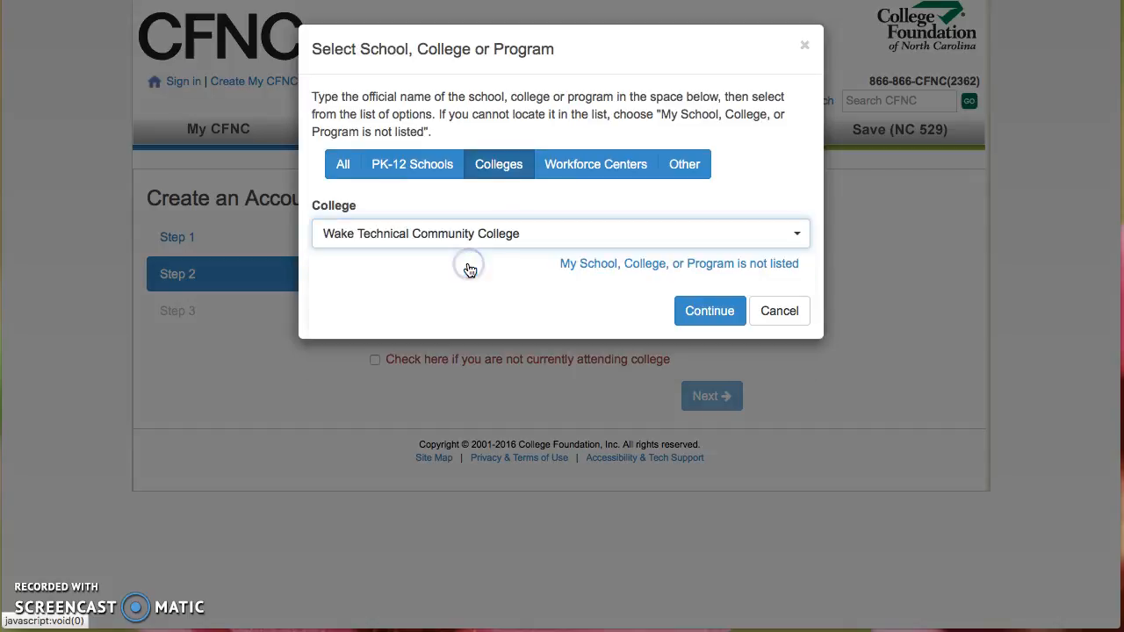
click(709, 310)
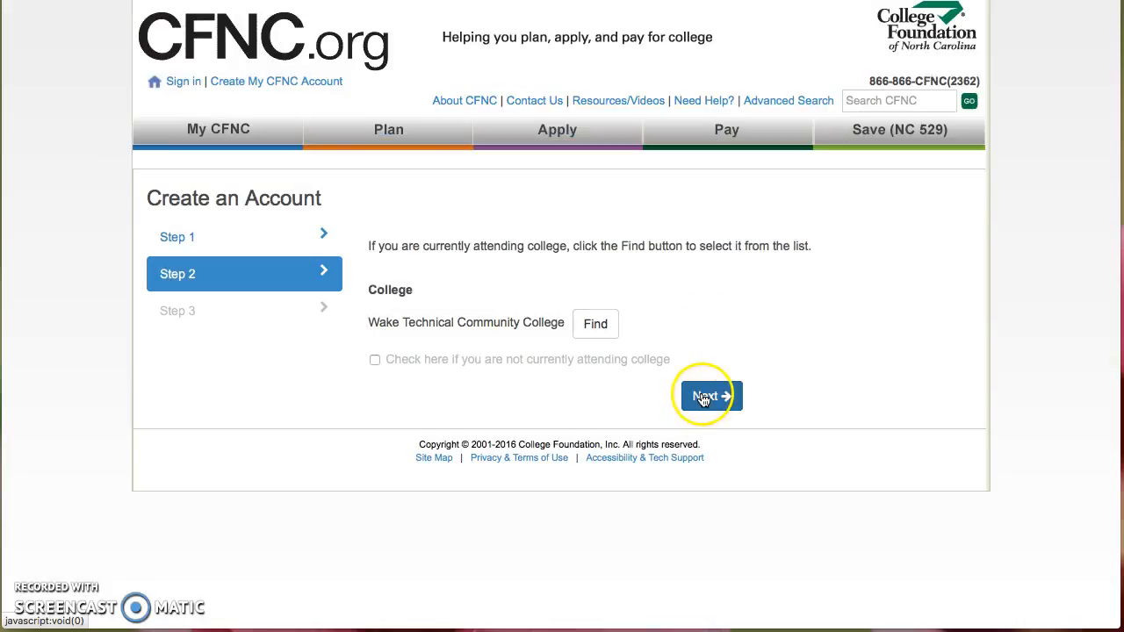
Advance to Step 3 and select 2018 as the year of college graduation.
click(710, 395)
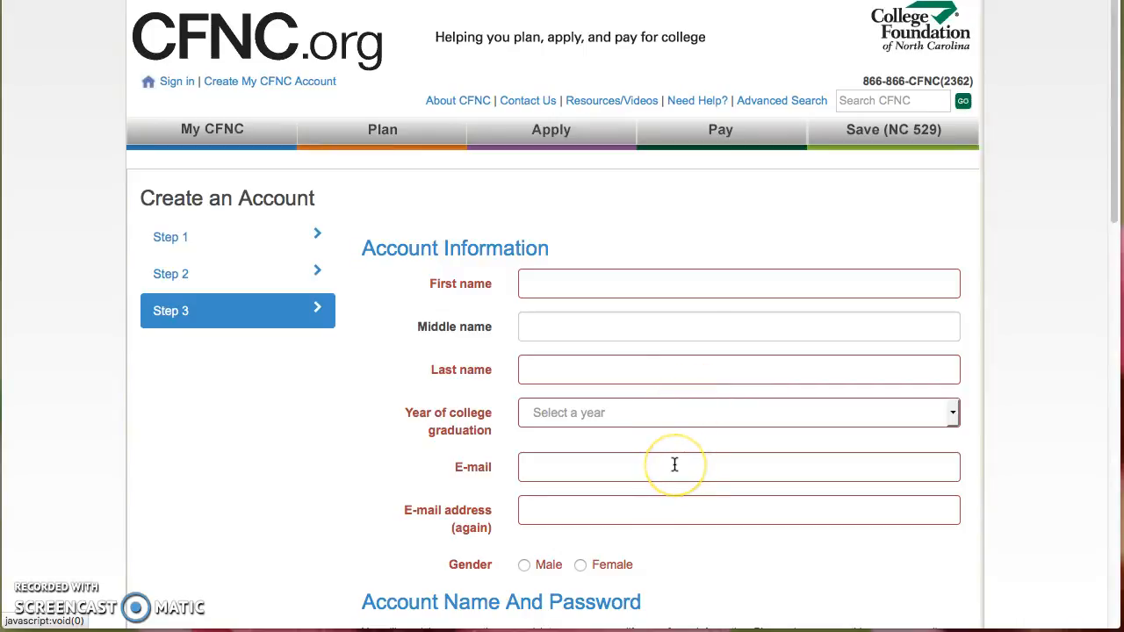
mouse_move(480, 439)
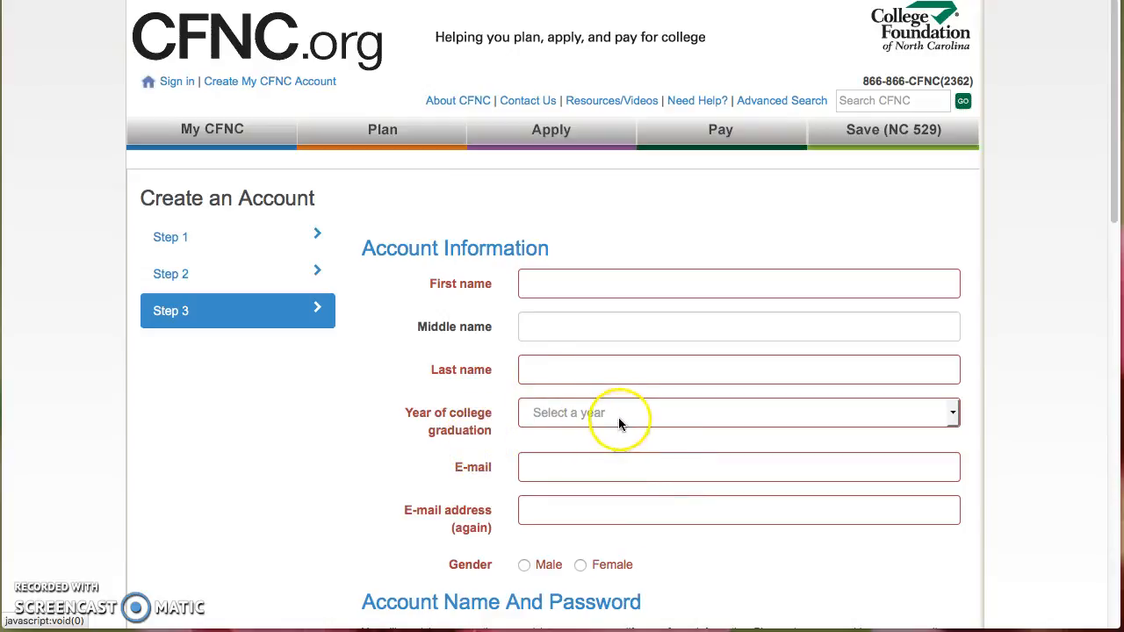
click(738, 413)
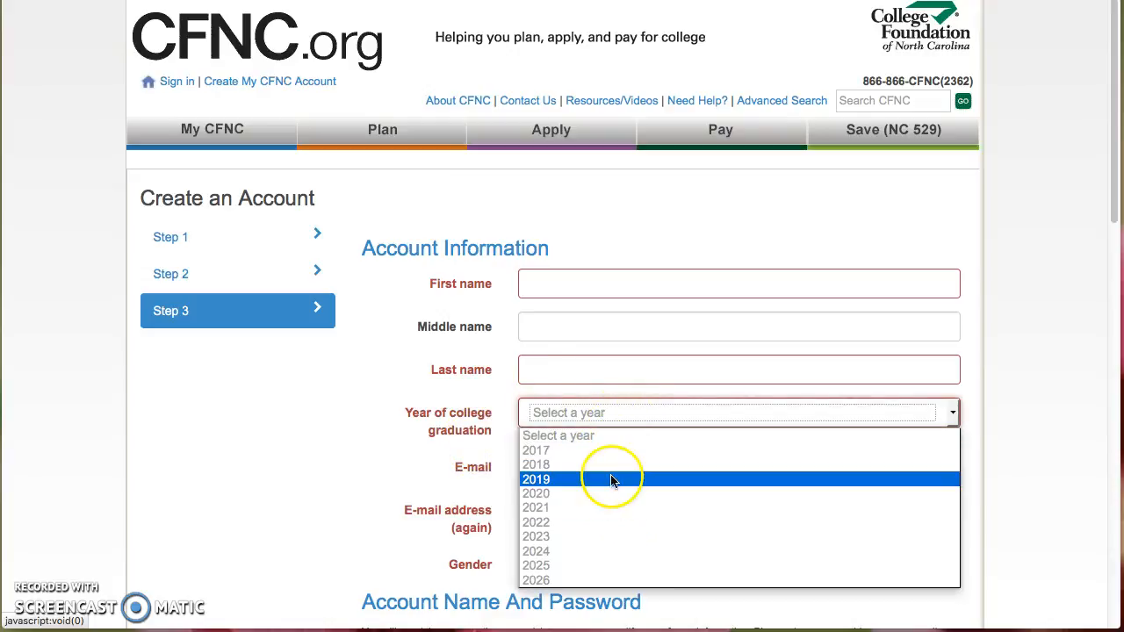
click(536, 478)
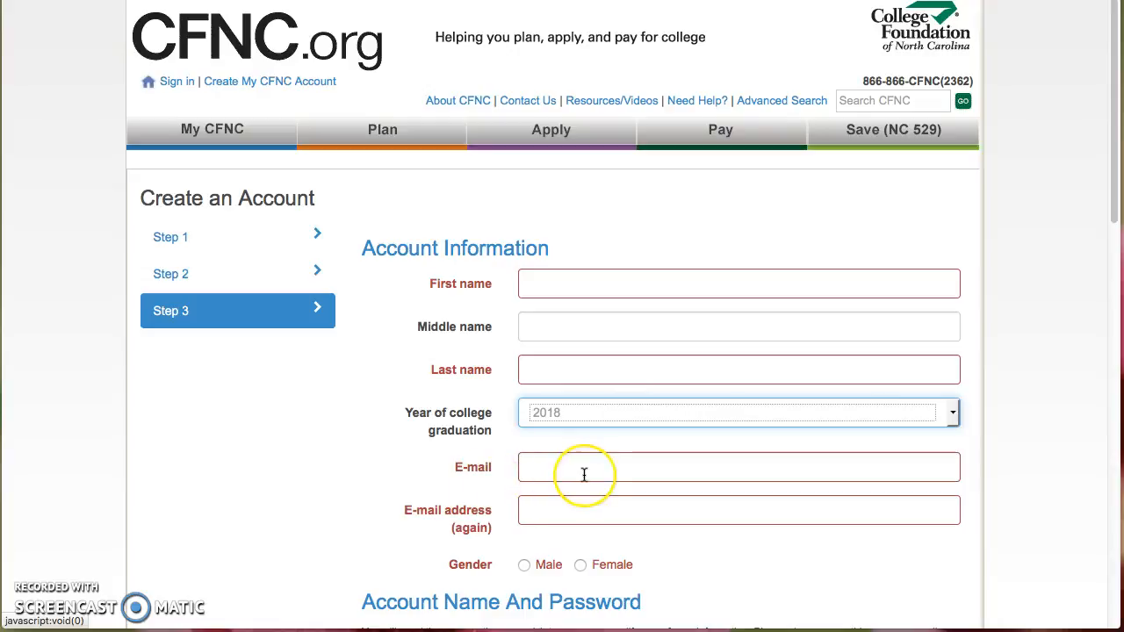
scroll(down, 3)
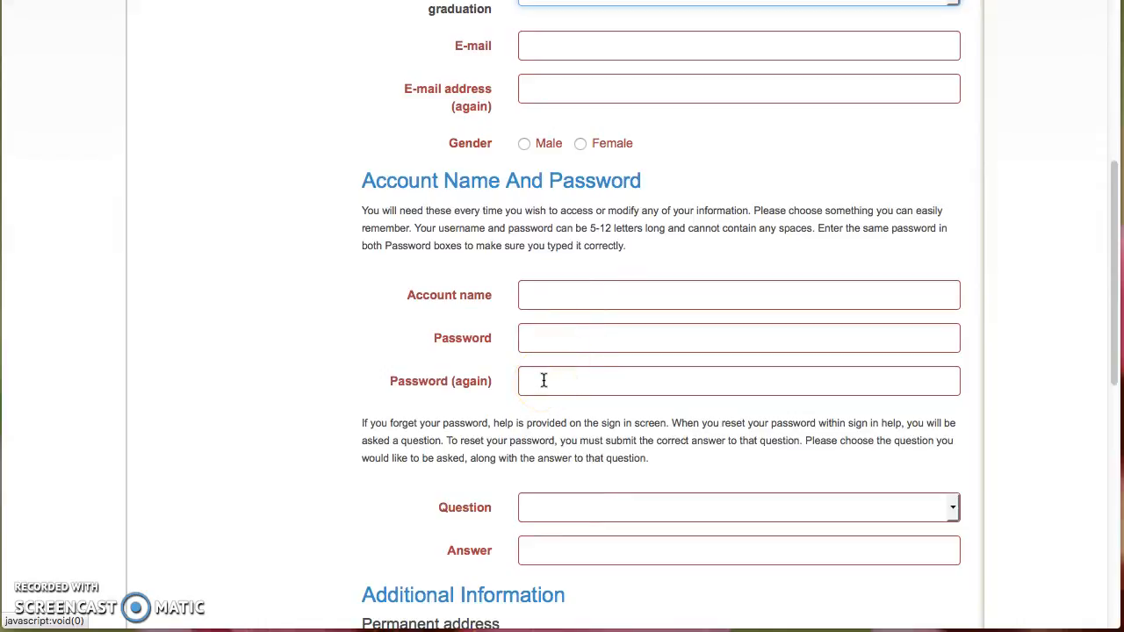
scroll(down, 3)
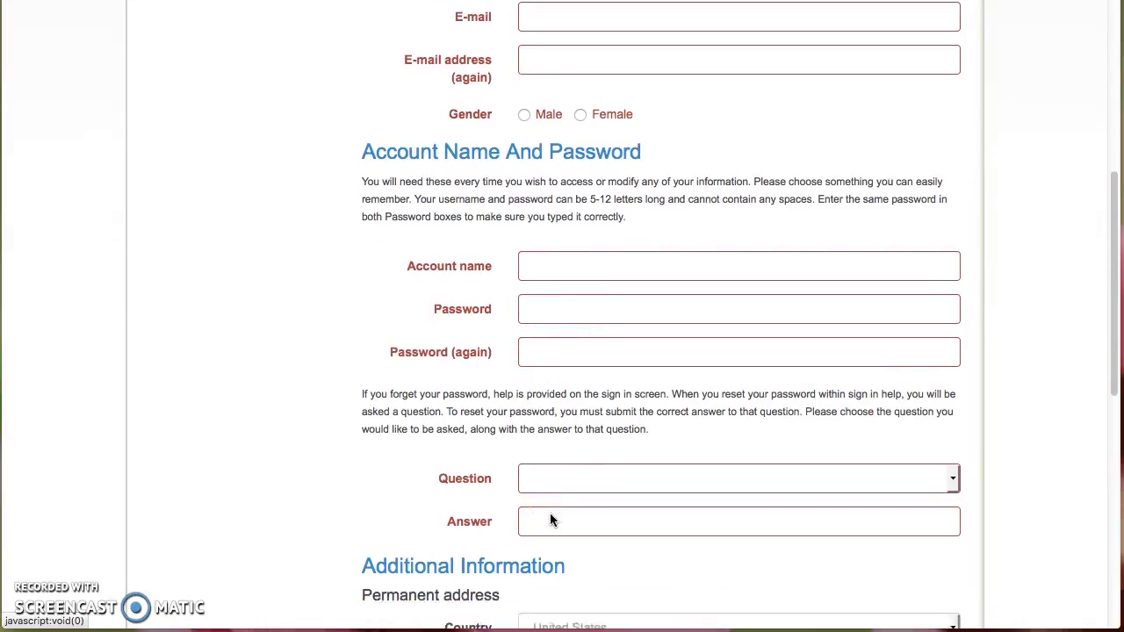
scroll(down, 3)
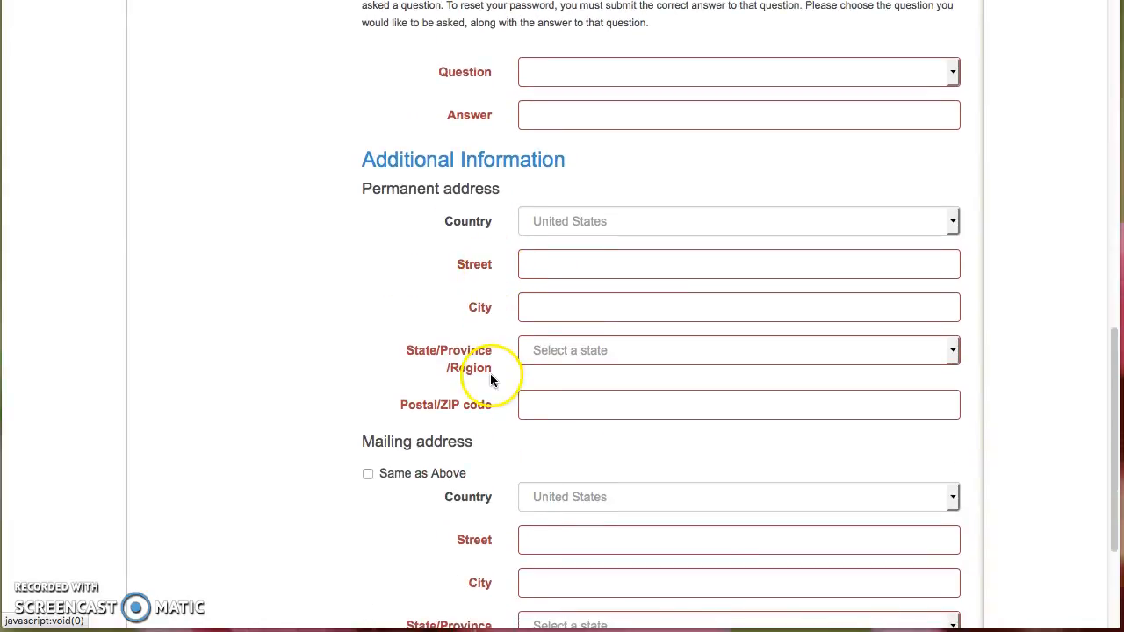
scroll(down, 3)
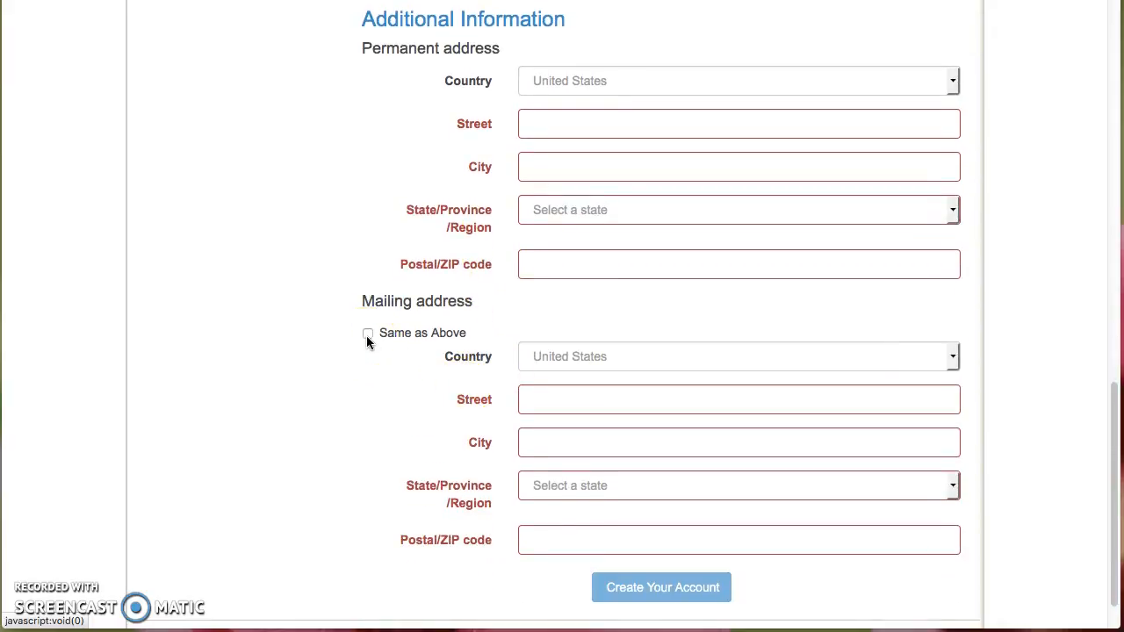
mouse_move(488, 550)
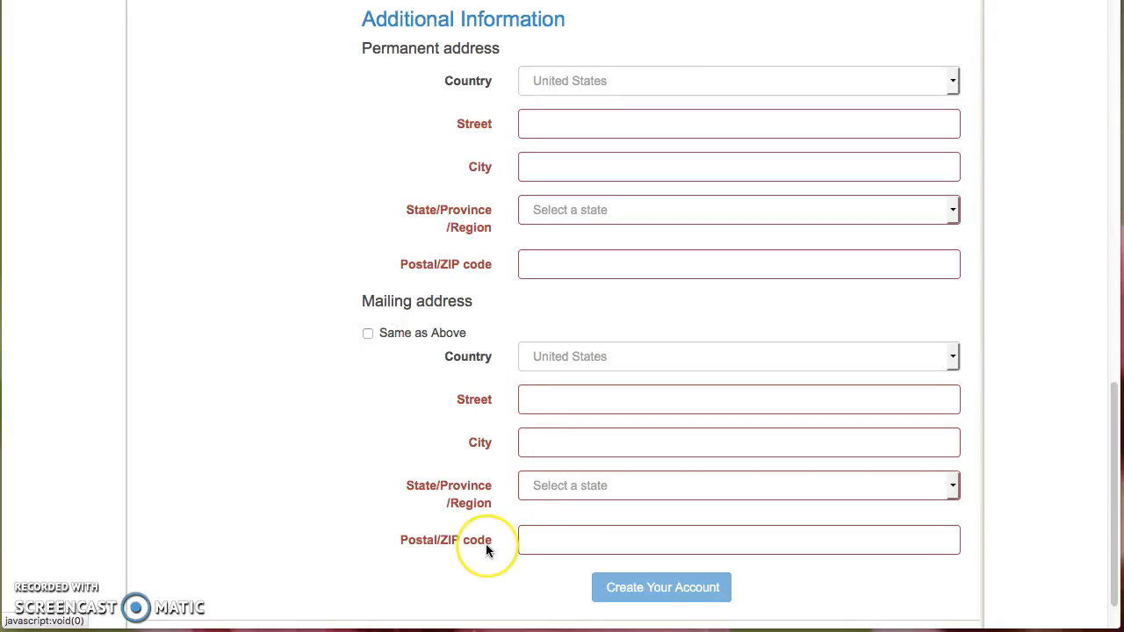
mouse_move(488, 552)
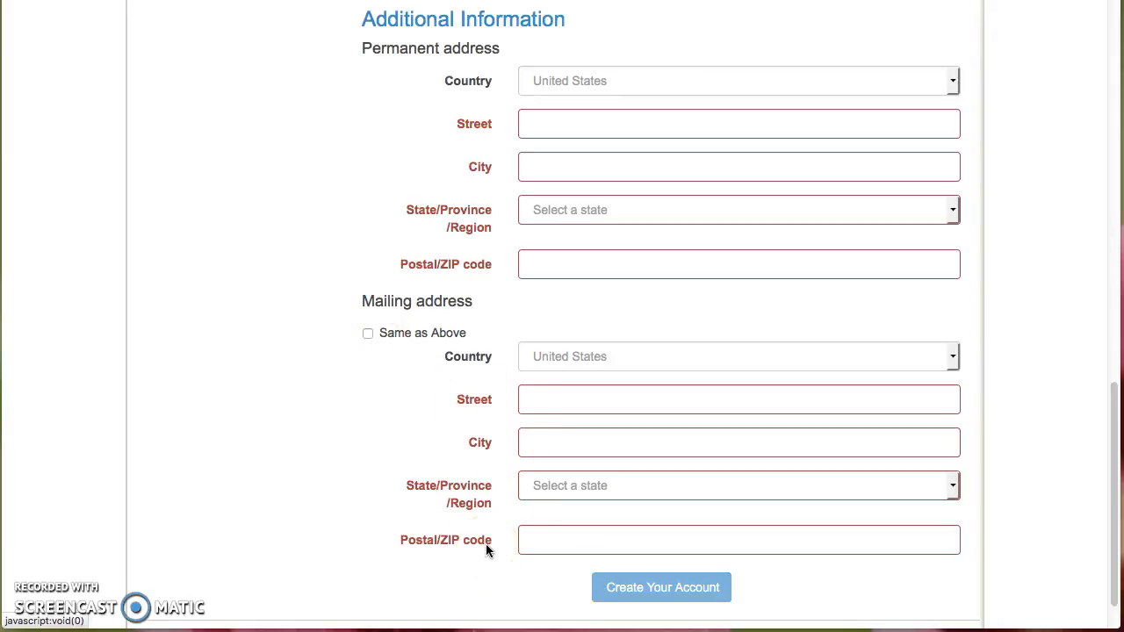